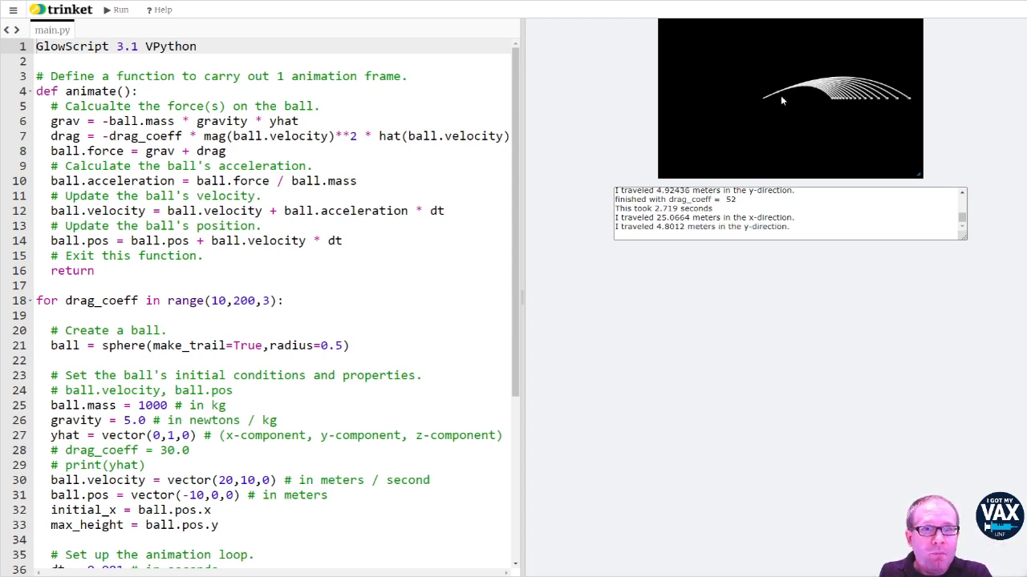
{"action": "mouse_move", "coordinate": [929, 111]}
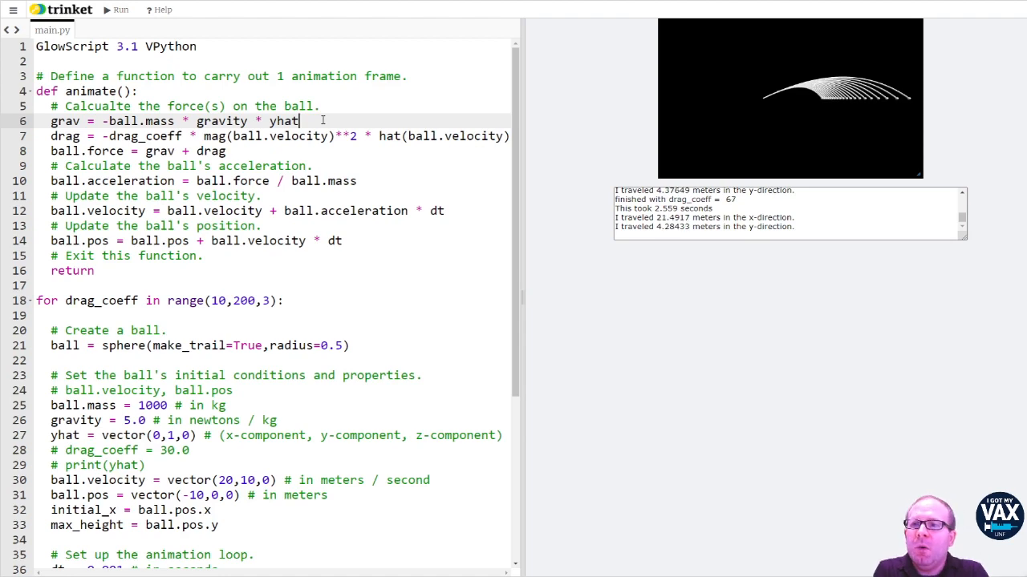
Define head_wind = vector(-5,0,0) on a new line below the gravity force.
{"action": "key", "text": "Enter"}
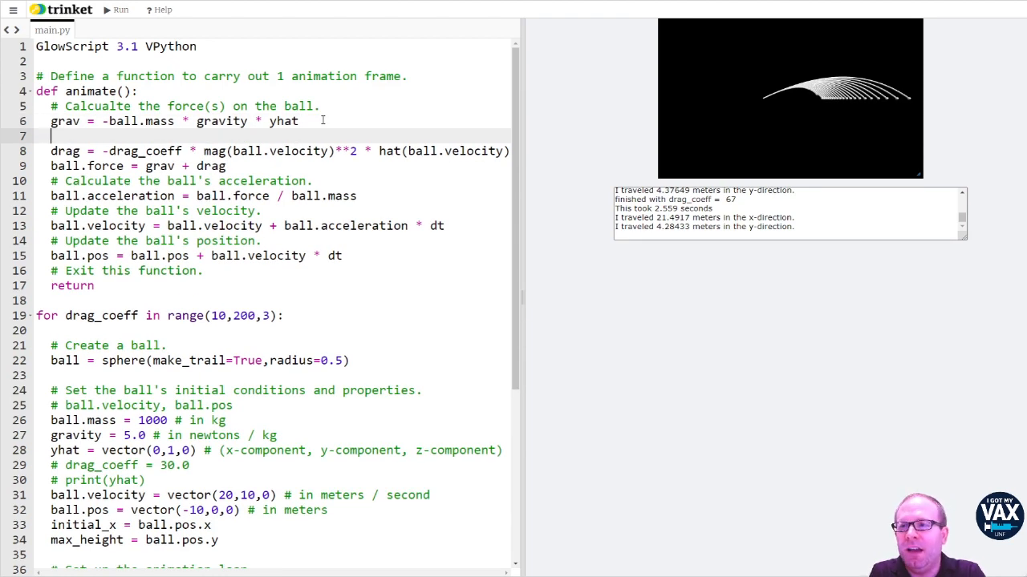
{"action": "type", "text": "head_wind = V"}
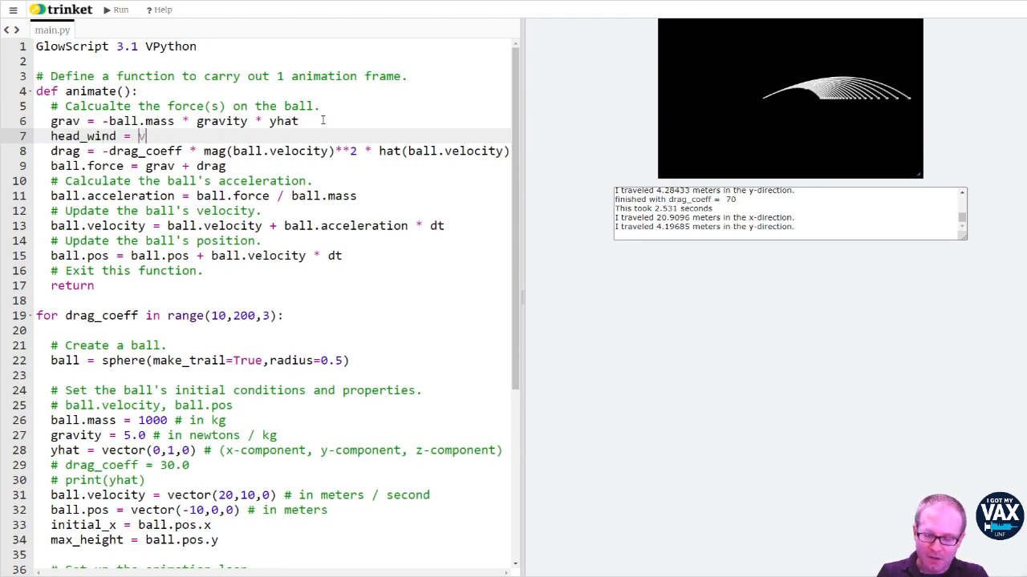
{"action": "type", "text": "ector()"}
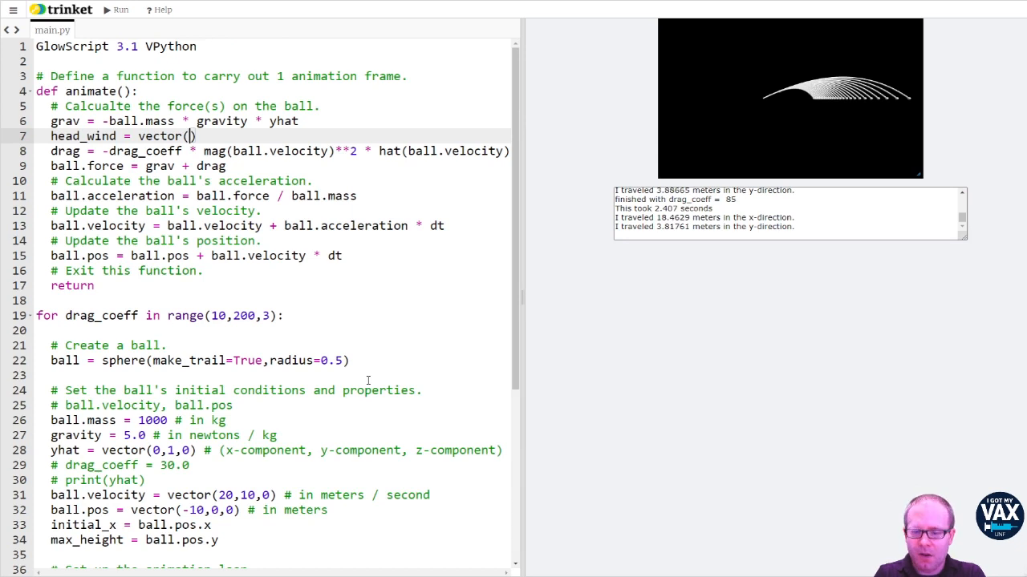
{"action": "type", "text": "-5"}
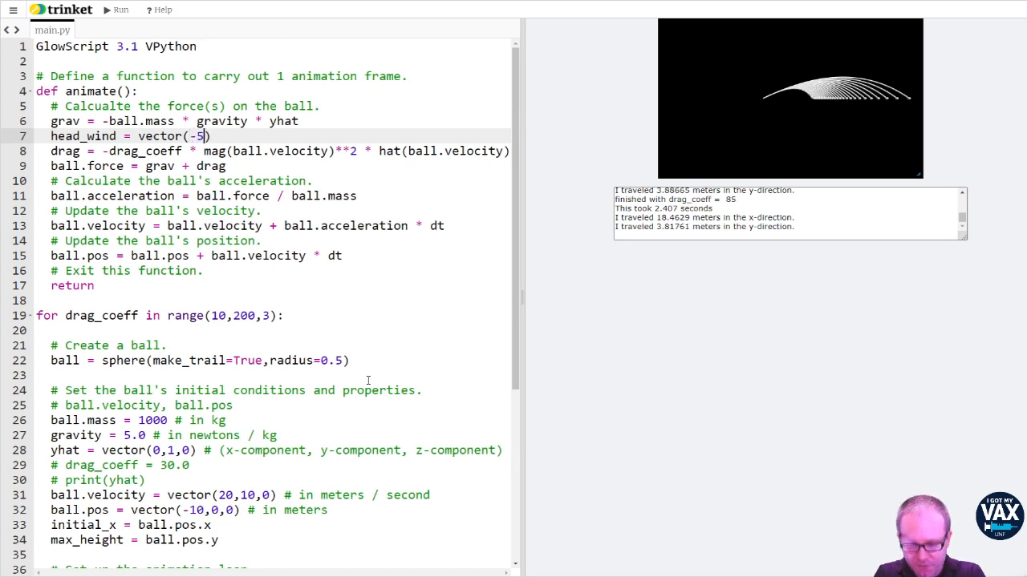
{"action": "type", "text": ",0,0"}
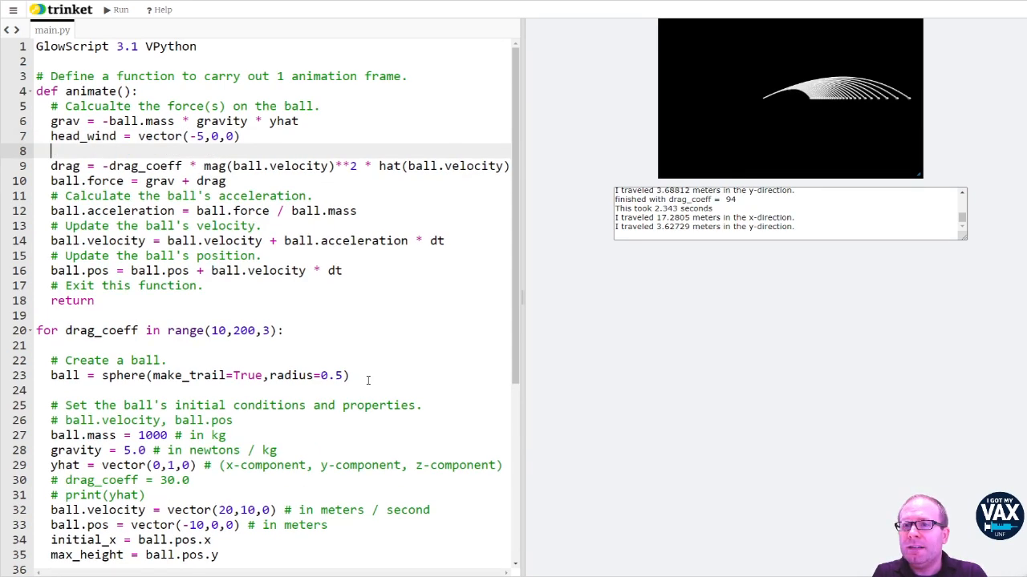
Define relative_velocity = ball.velocity + head_wind in the animate function.
{"action": "type", "text": "rel"}
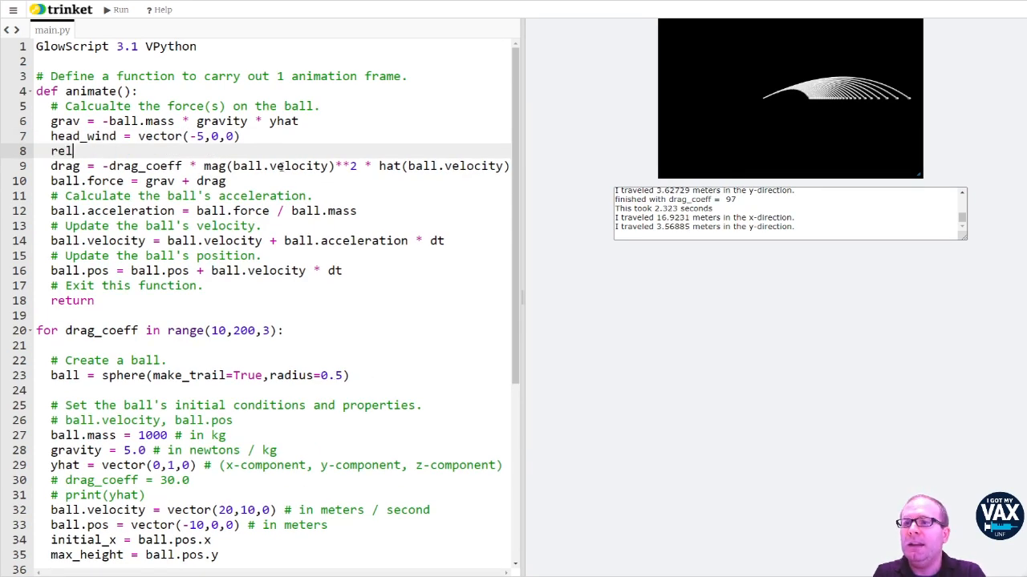
{"action": "type", "text": "ative_velocit"}
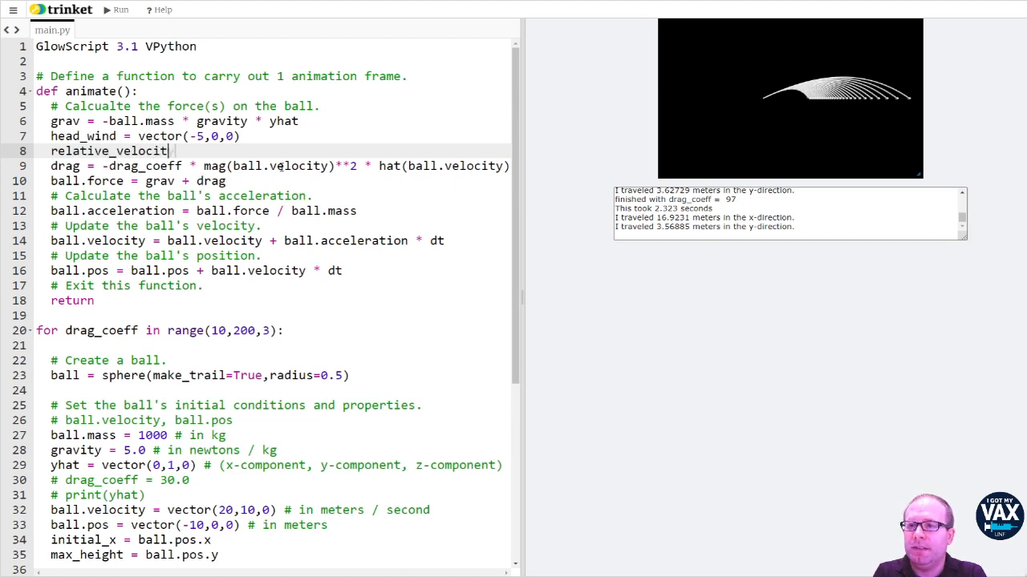
{"action": "type", "text": "="}
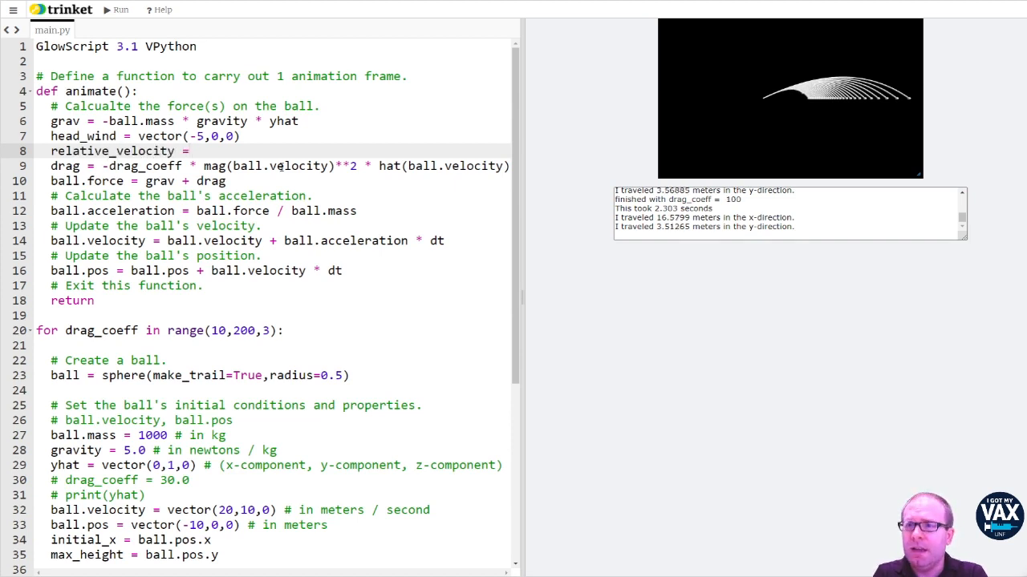
{"action": "type", "text": "ball.ve"}
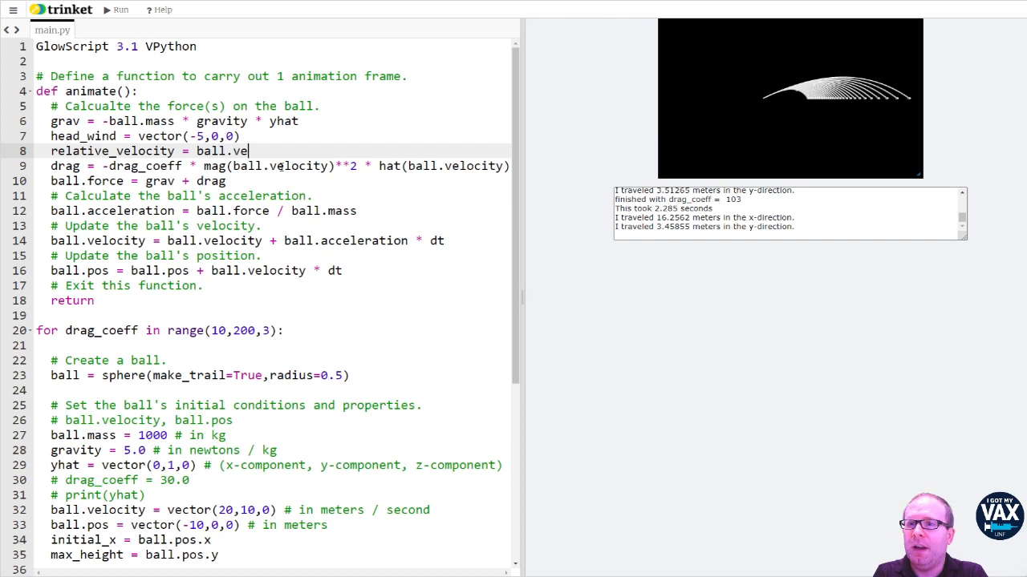
{"action": "type", "text": "locity + head_wi"}
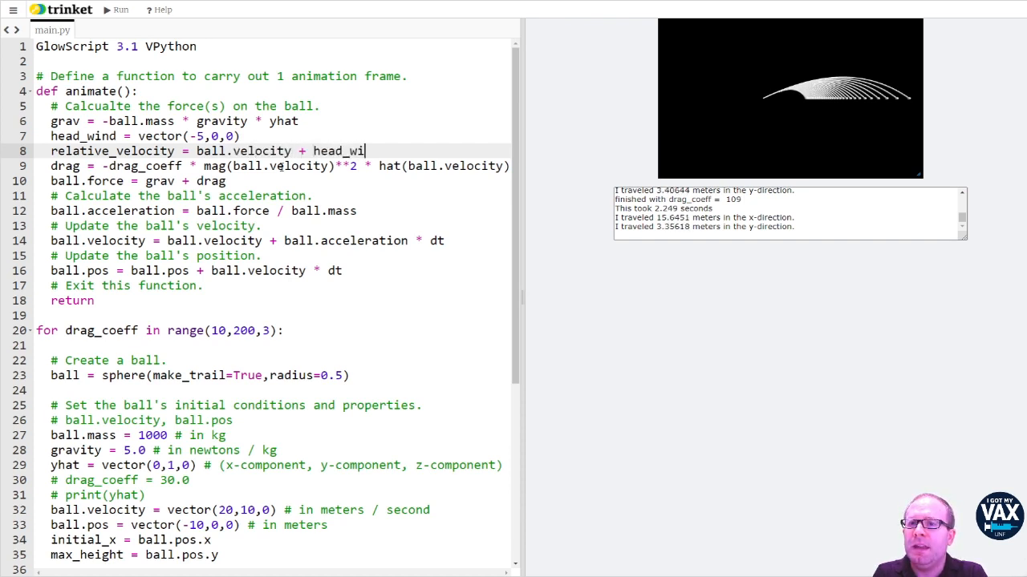
{"action": "type", "text": "nd"}
{"action": "left_click", "coordinate": [273, 165]}
{"action": "type", "text": "r"}
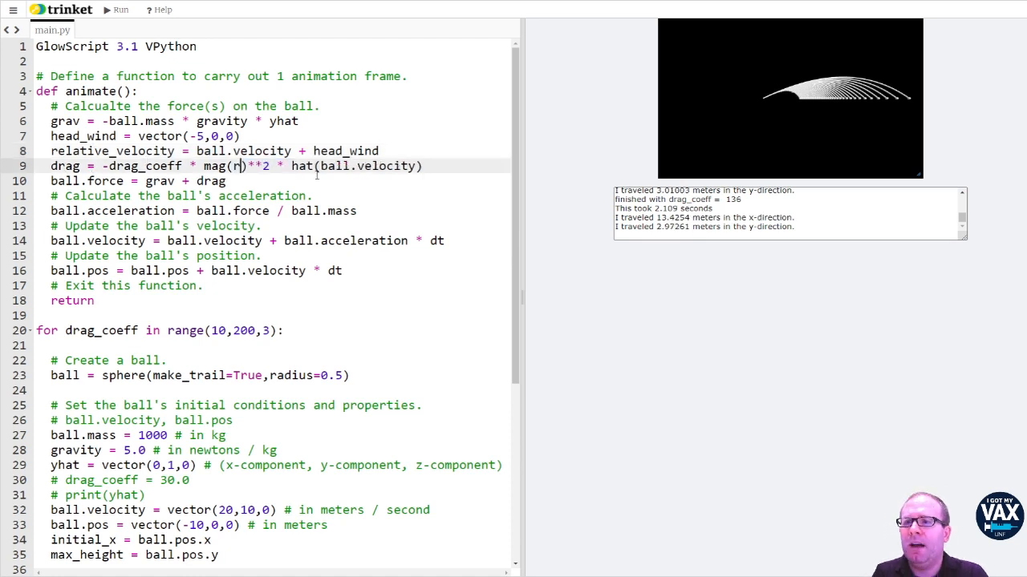
Use relative_velocity in the drag force's mag() term and its hat() direction term.
{"action": "type", "text": "elative_velocity"}
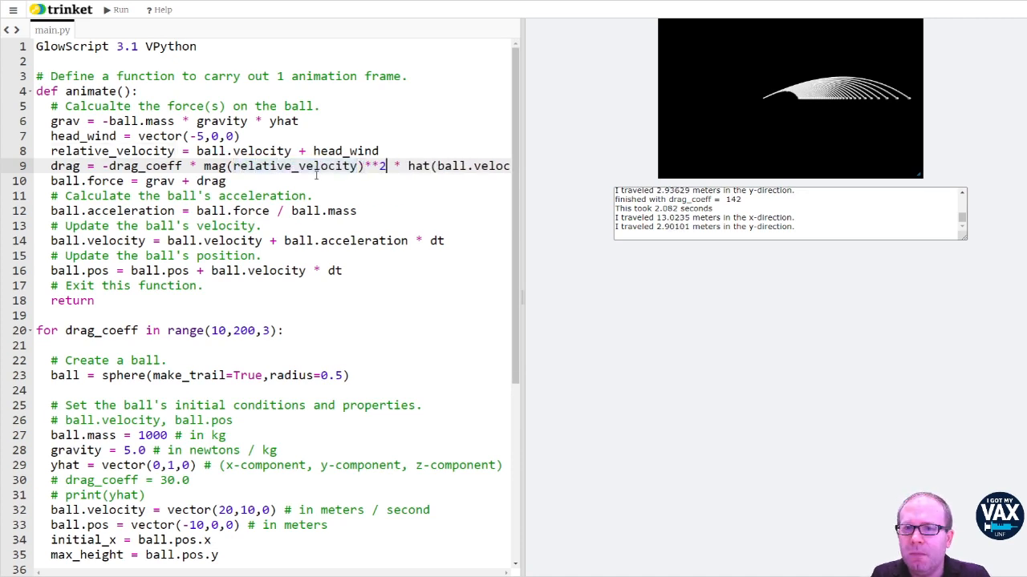
{"action": "double_click", "coordinate": [457, 166]}
{"action": "type", "text": "relative_v"}
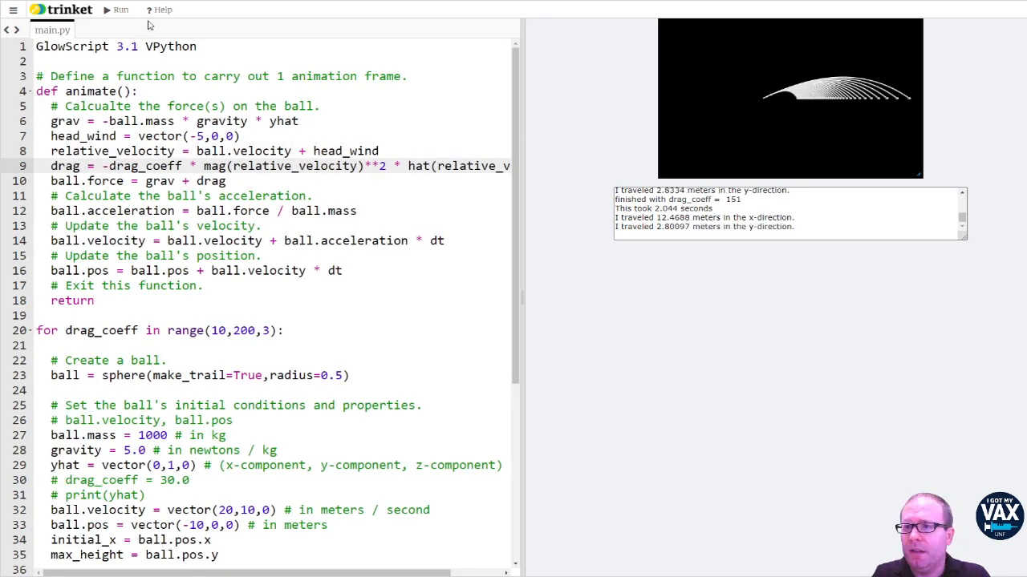
{"action": "mouse_move", "coordinate": [118, 10]}
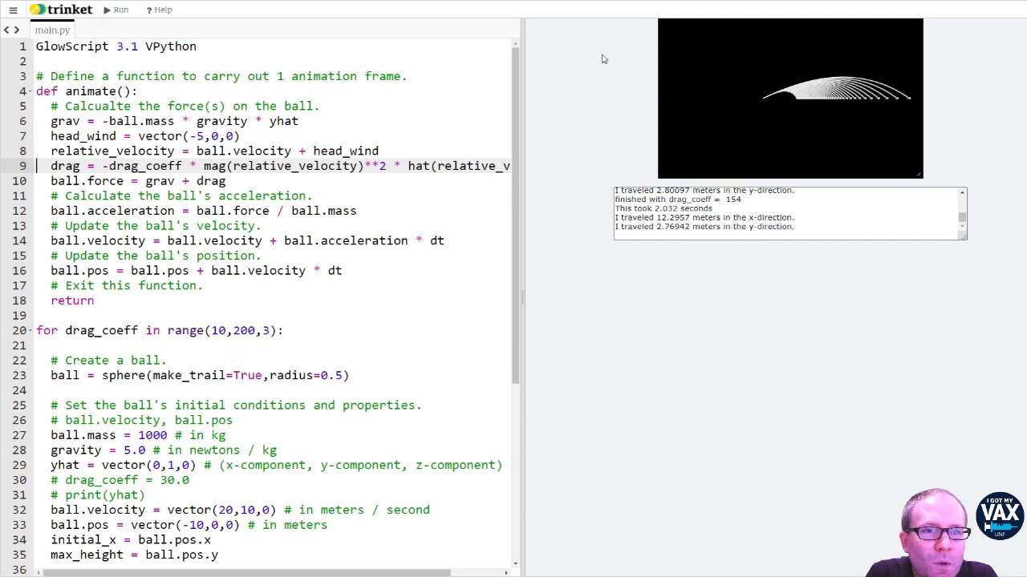
Rerun the simulation to show flatter trajectories, then return to the head_wind line.
{"action": "left_click", "coordinate": [115, 10]}
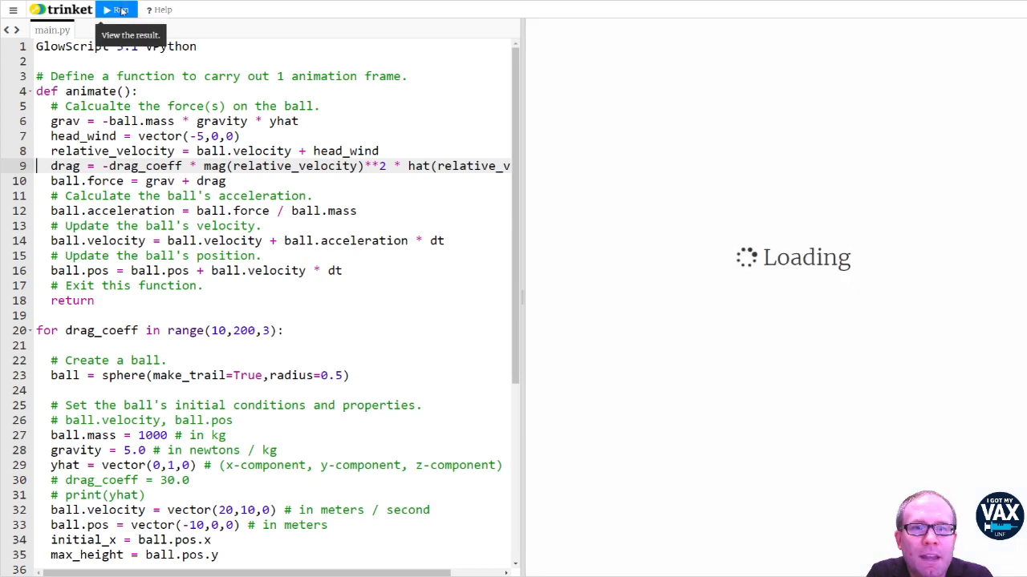
{"action": "left_click", "coordinate": [116, 9]}
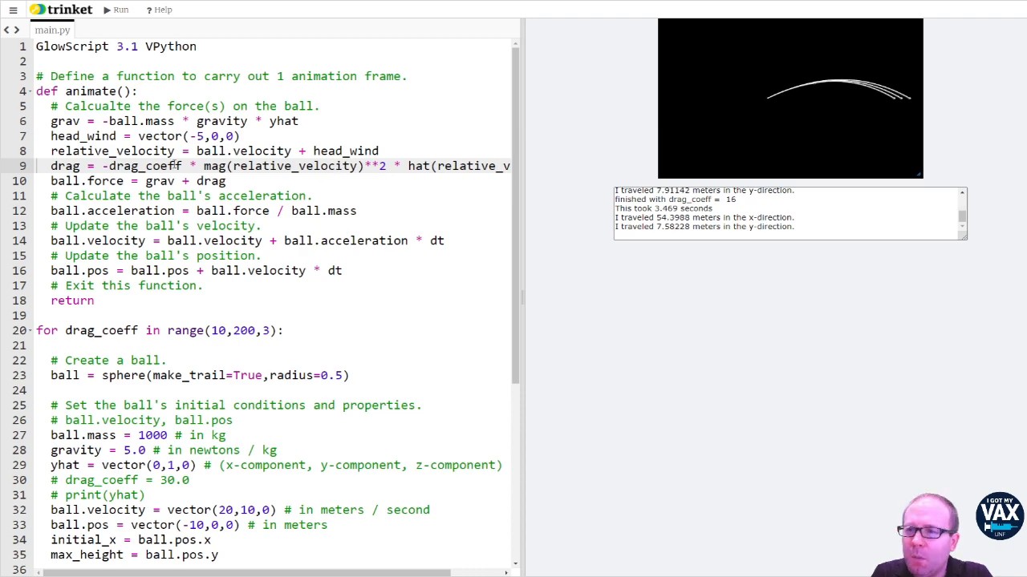
{"action": "left_click", "coordinate": [312, 122]}
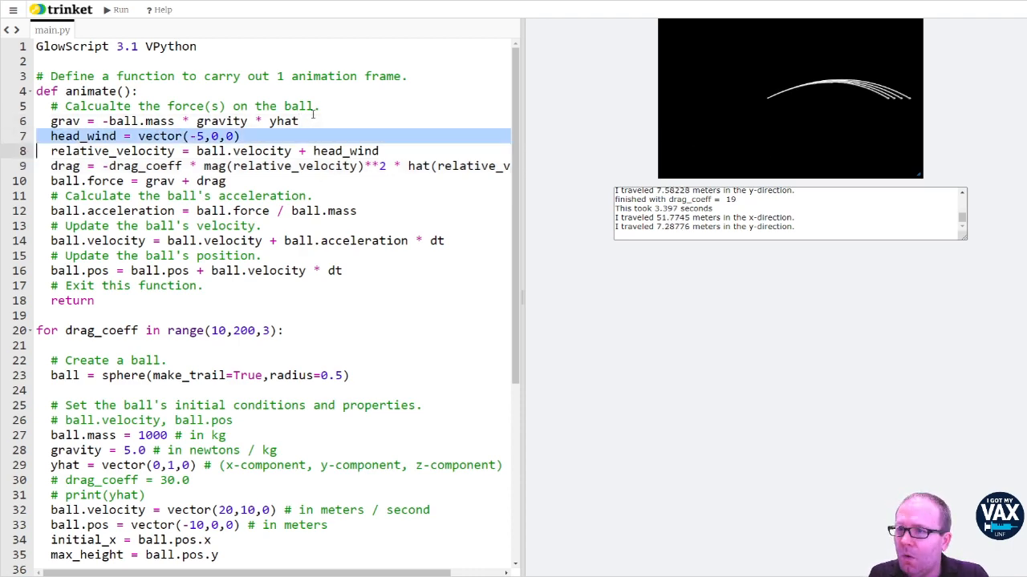
Replace the drag_coeff loop with 'for head_wind_x in range(-5,-20,-1):'.
{"action": "scroll", "scroll_direction": "down", "scroll_amount": 3}
{"action": "type", "text": "# "}
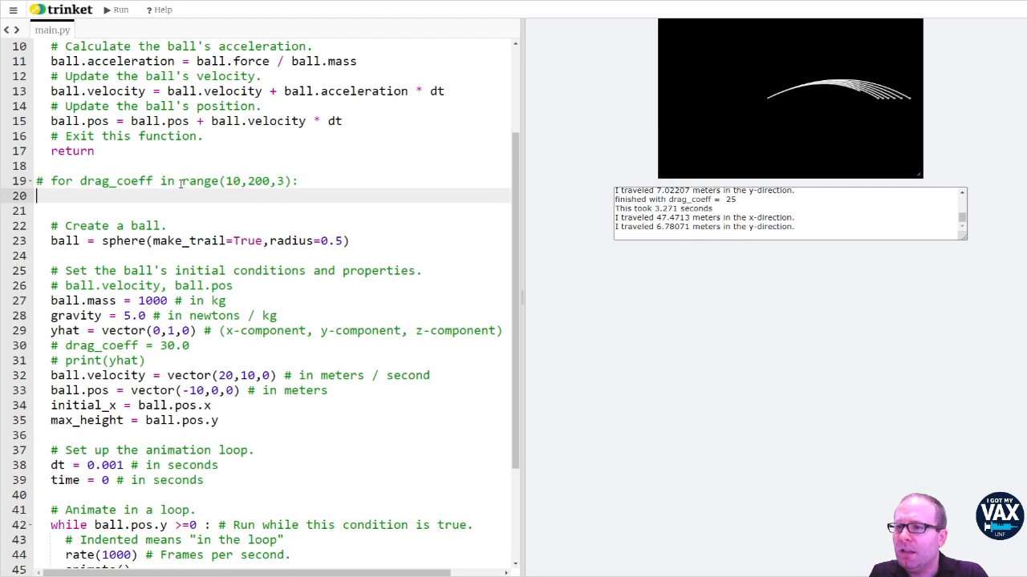
{"action": "type", "text": "for head_wind_x"}
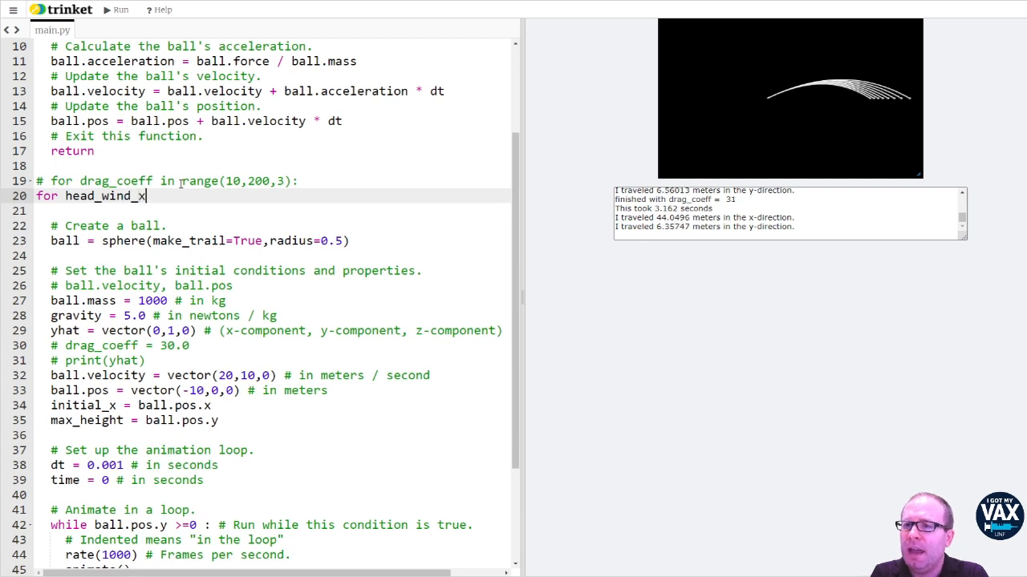
{"action": "type", "text": "in range()"}
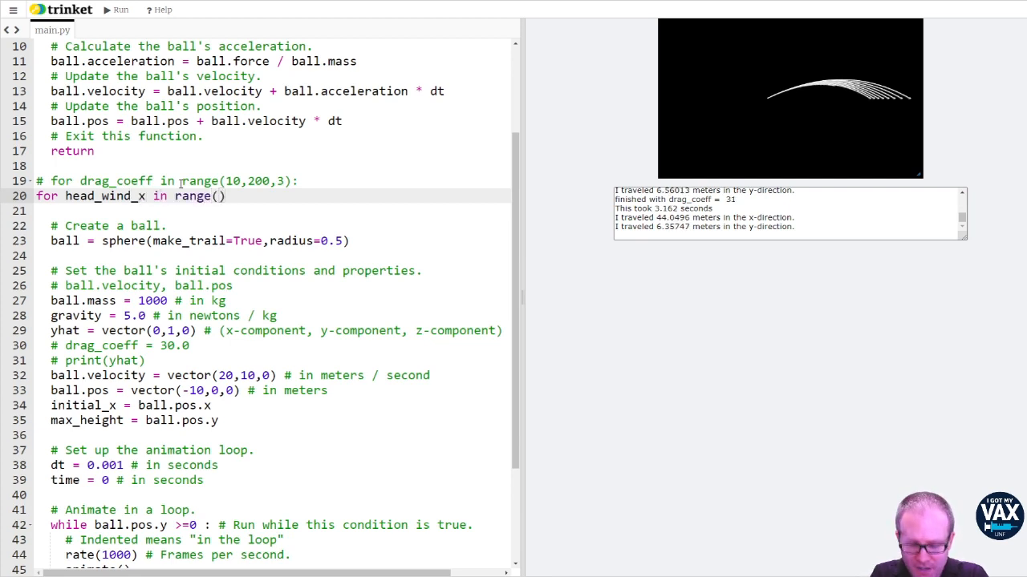
{"action": "type", "text": "5,"}
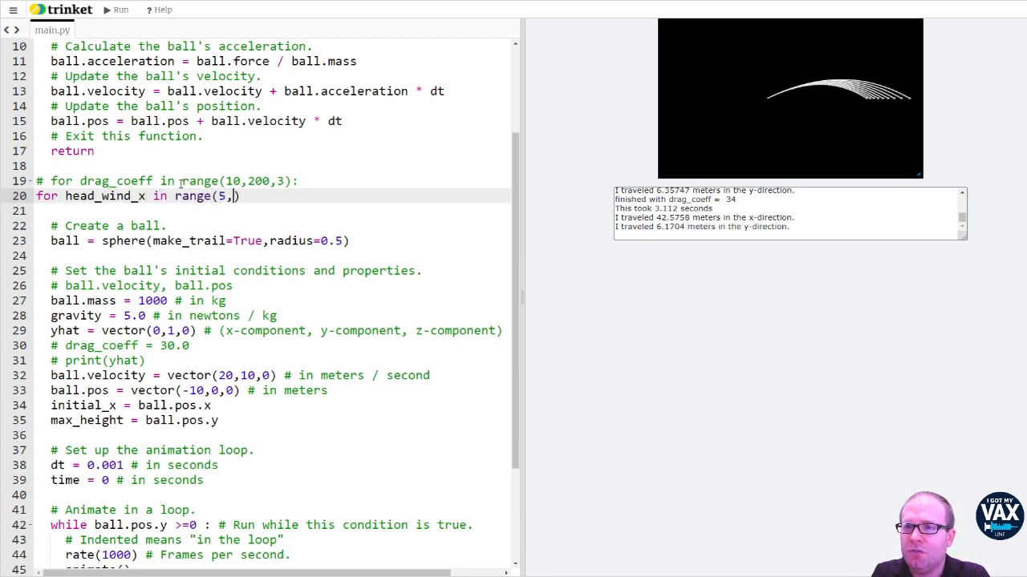
{"action": "type", "text": "20,"}
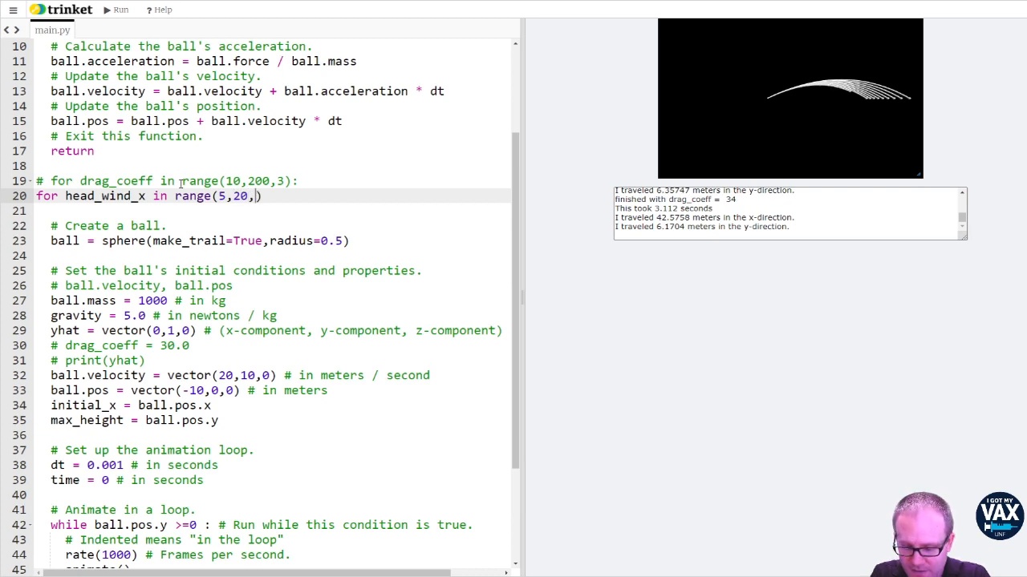
{"action": "type", "text": "1"}
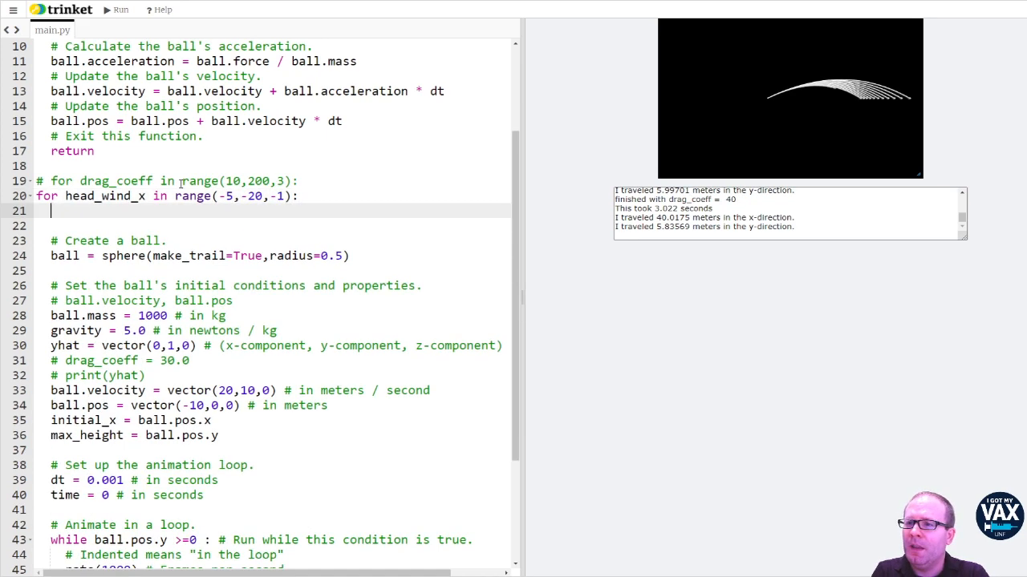
Define head_wind = vector(-5,0,0) inside the loop and move to the force calculations.
{"action": "type", "text": "head_wind = vector(-5,0,0)"}
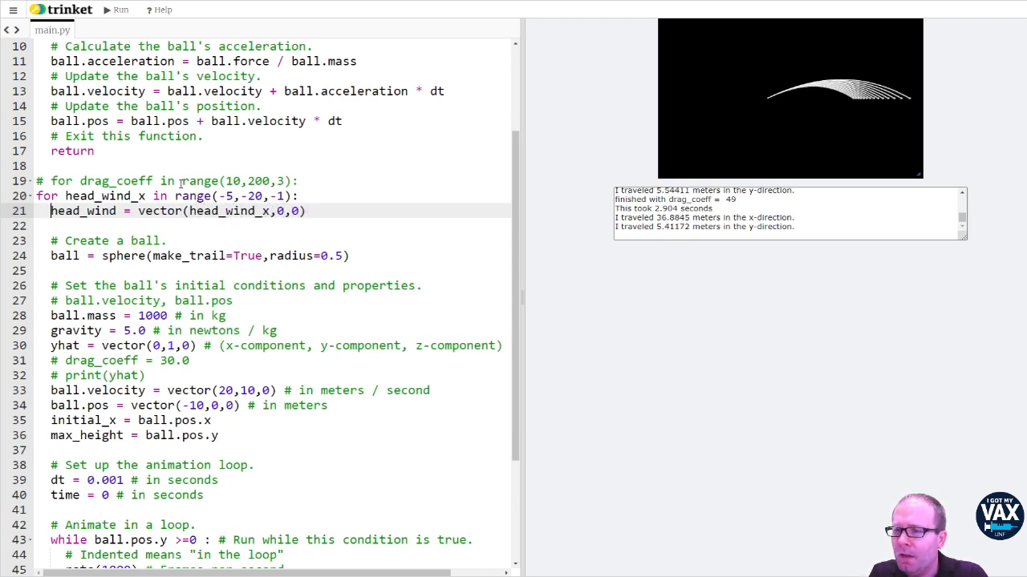
{"action": "left_click", "coordinate": [135, 165]}
{"action": "type", "text": "d"}
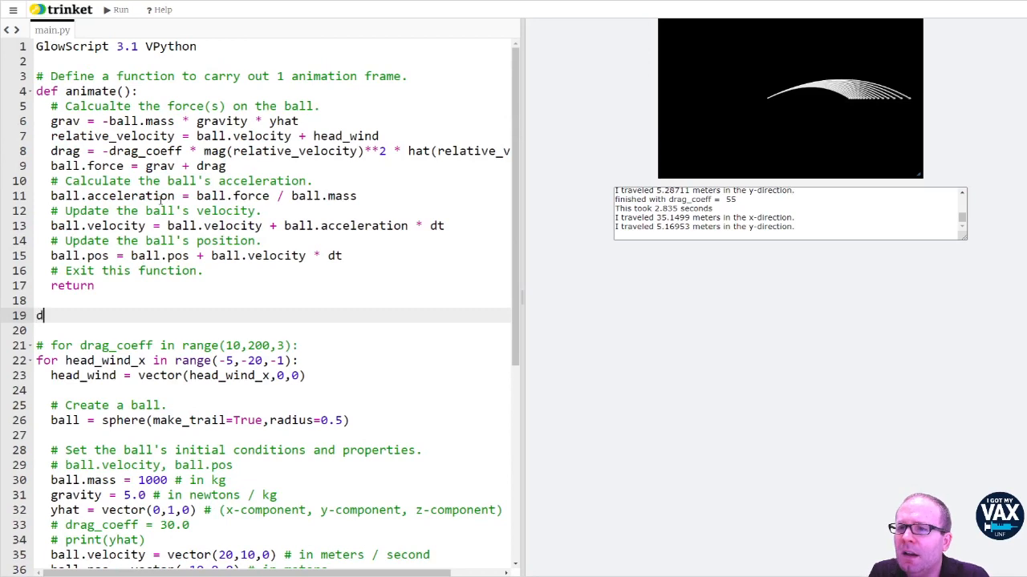
Set drag_coeff = 15, print head_wind at finish, and use ball.velocity - head_wind.
{"action": "type", "text": "rag_coeff ="}
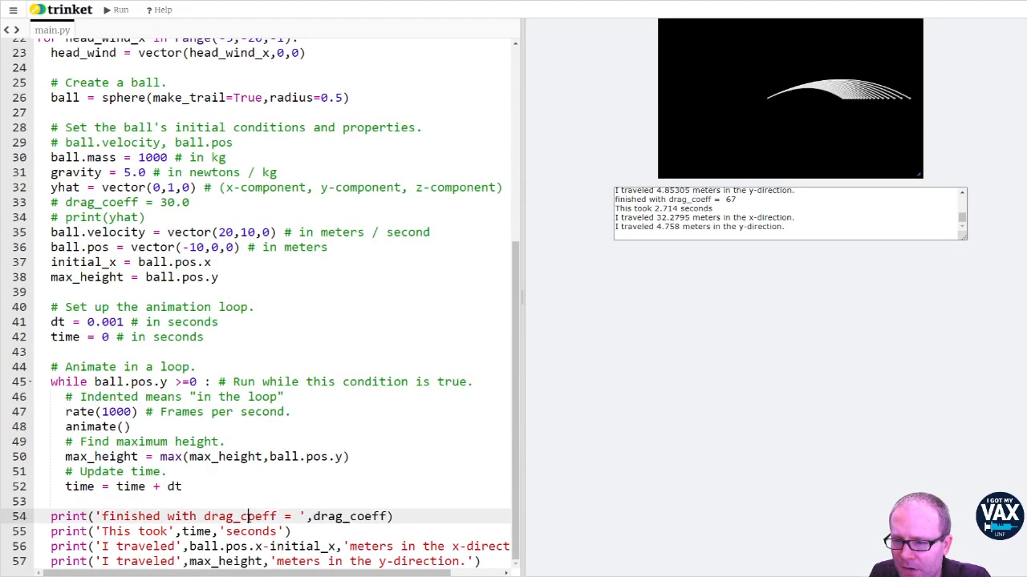
{"action": "type", "text": "head wind"}
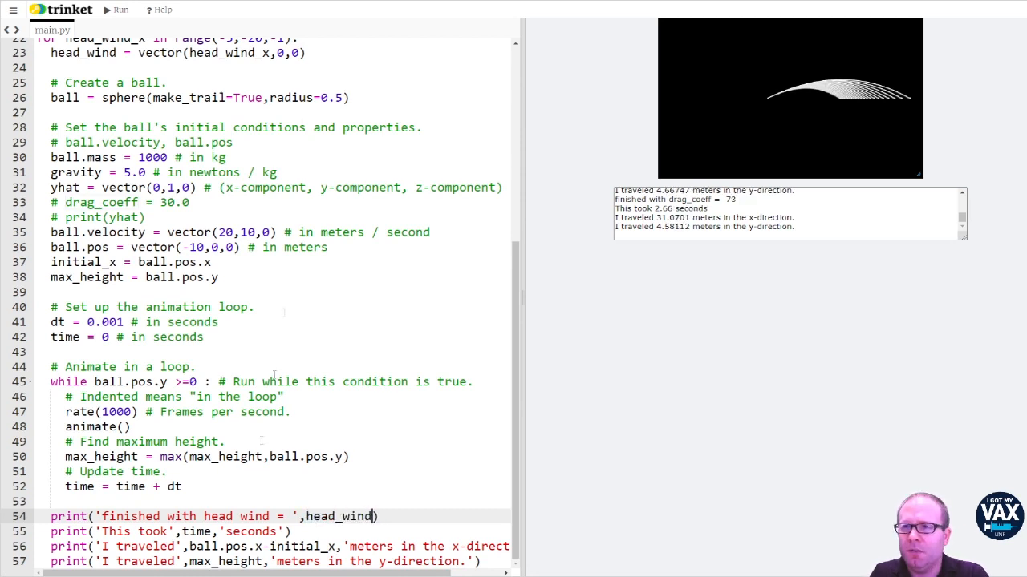
{"action": "left_click", "coordinate": [119, 10]}
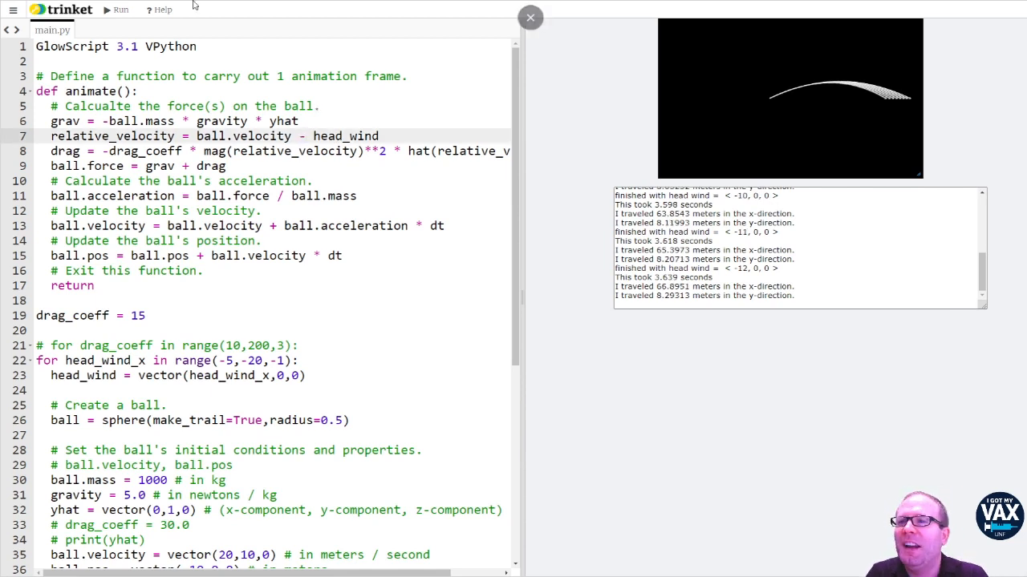
Run the headwind sweep from -5 to -19, showing trajectories blowing back further.
{"action": "left_click", "coordinate": [120, 10]}
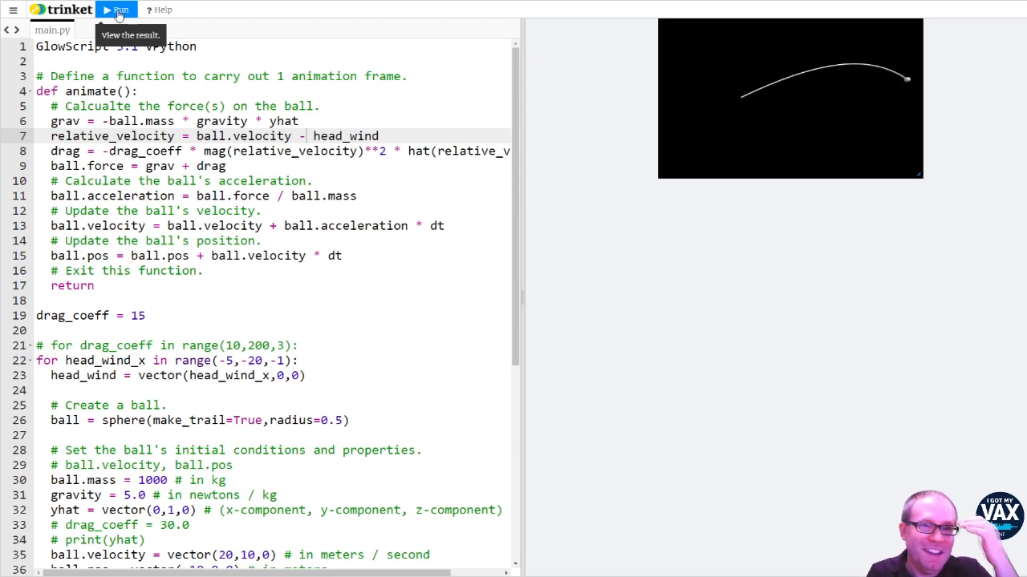
{"action": "left_click", "coordinate": [115, 10]}
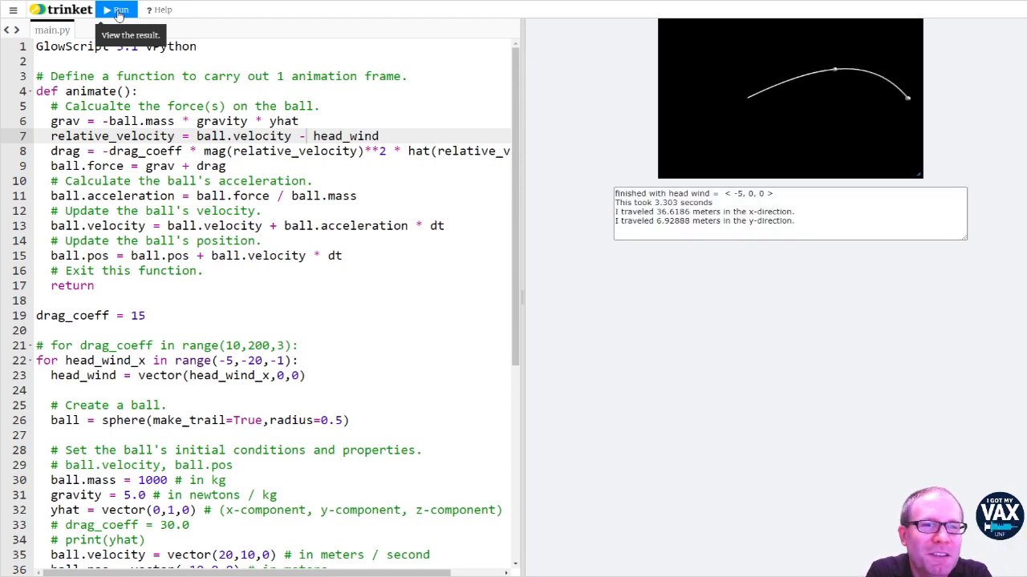
{"action": "left_click", "coordinate": [116, 13]}
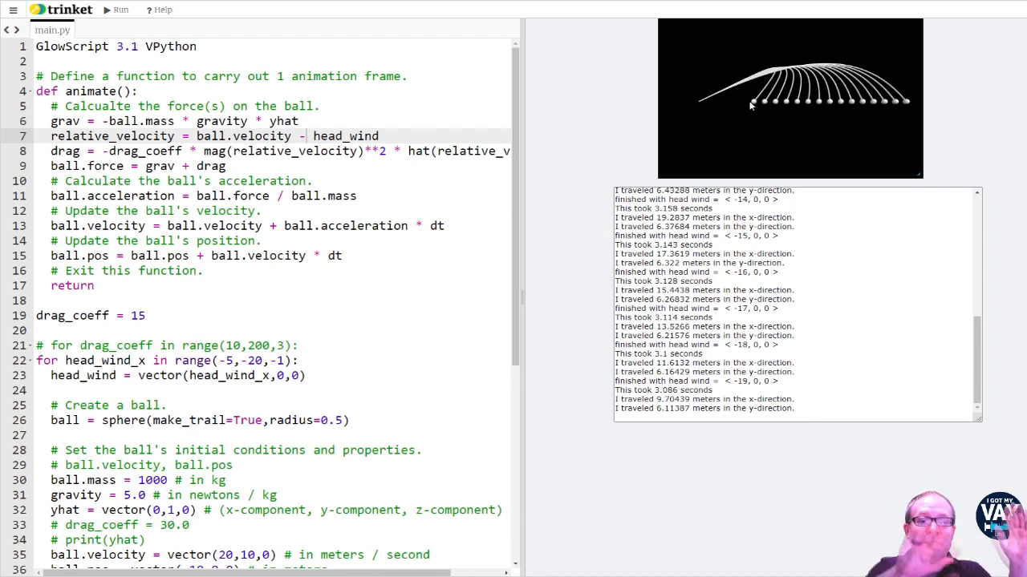
{"action": "mouse_move", "coordinate": [588, 225]}
{"action": "type", "text": "-1"}
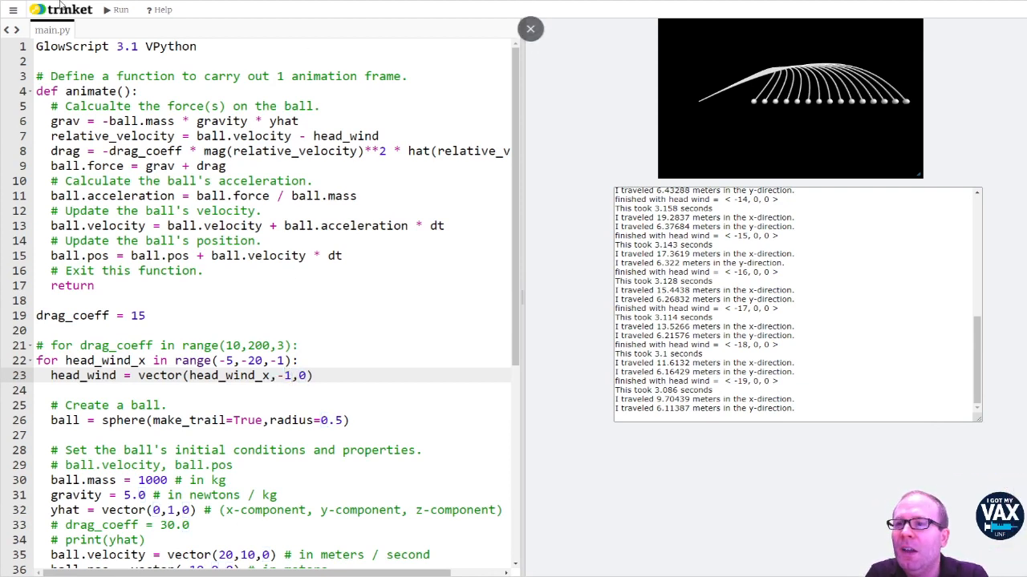
Run the sweep with head_wind = vector(head_wind_x,-1,0).
{"action": "left_click", "coordinate": [119, 9]}
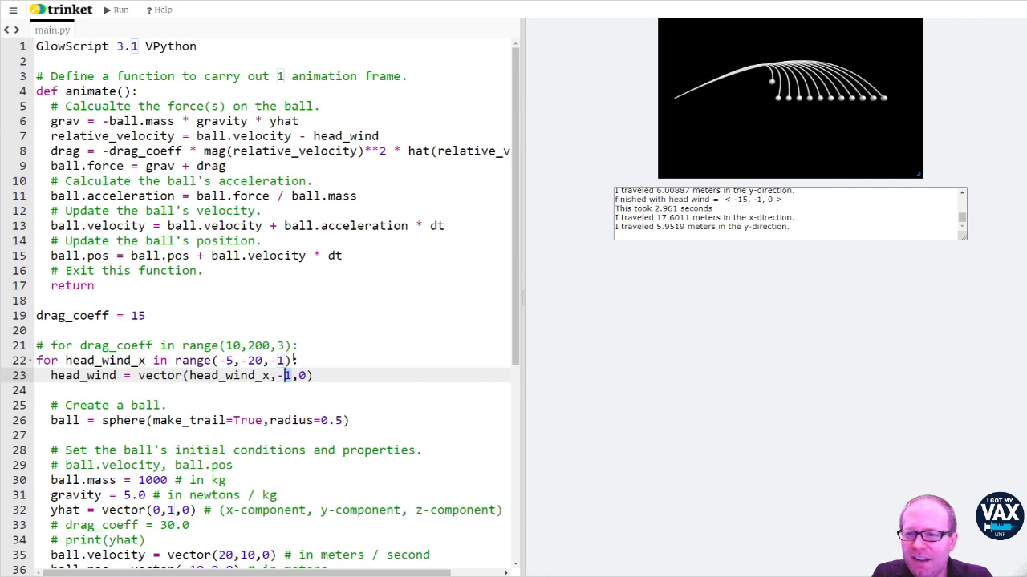
Run a sweep with wind y-component -5, then change it to -15 and rerun.
{"action": "left_click", "coordinate": [116, 12]}
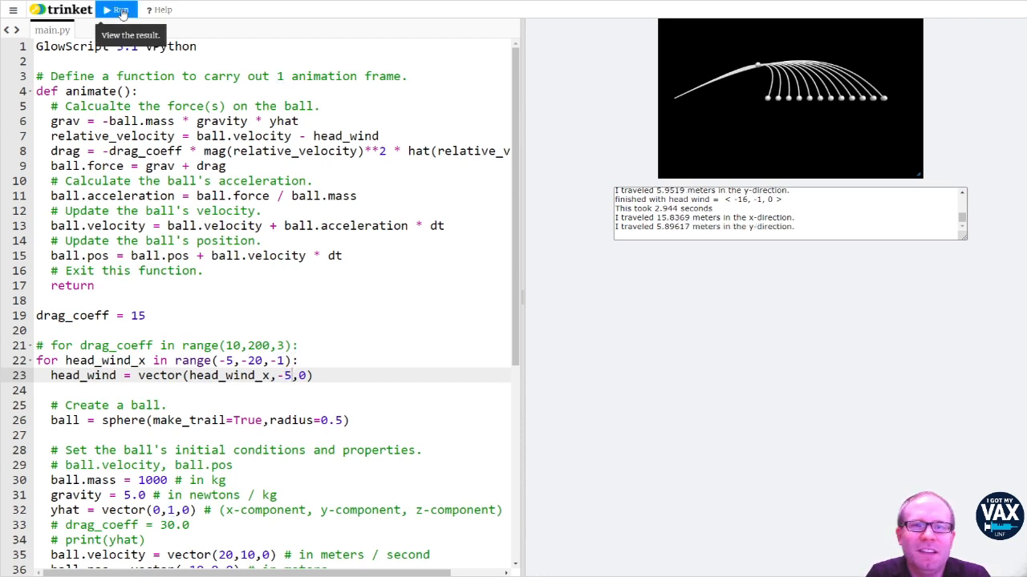
{"action": "left_click", "coordinate": [116, 10]}
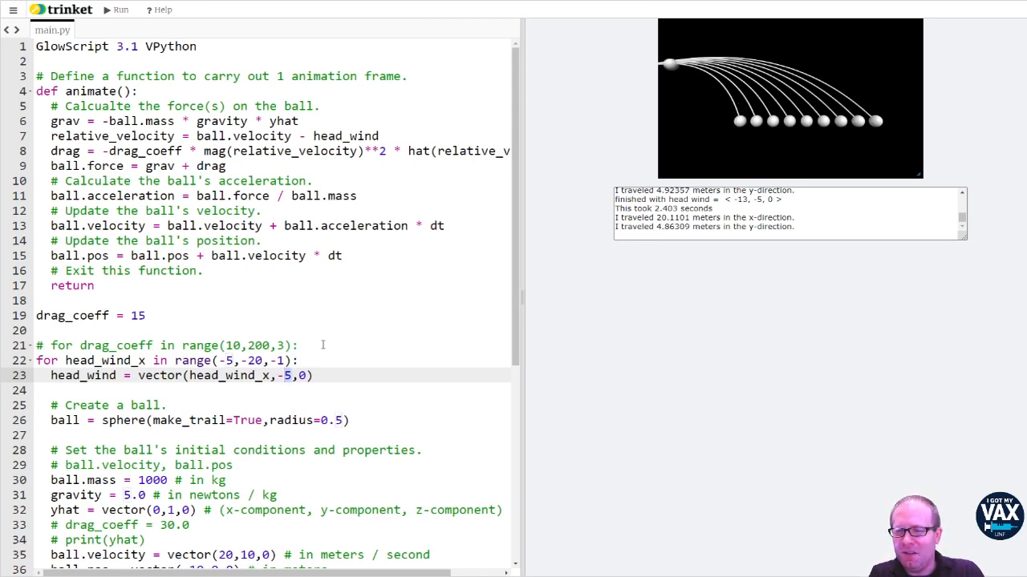
{"action": "left_click", "coordinate": [117, 9]}
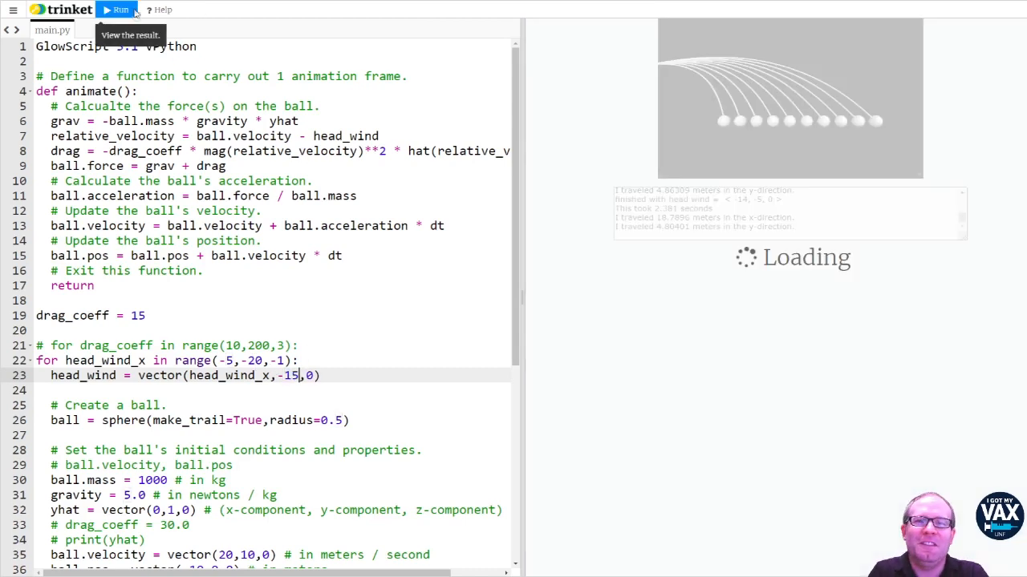
{"action": "left_click", "coordinate": [116, 9]}
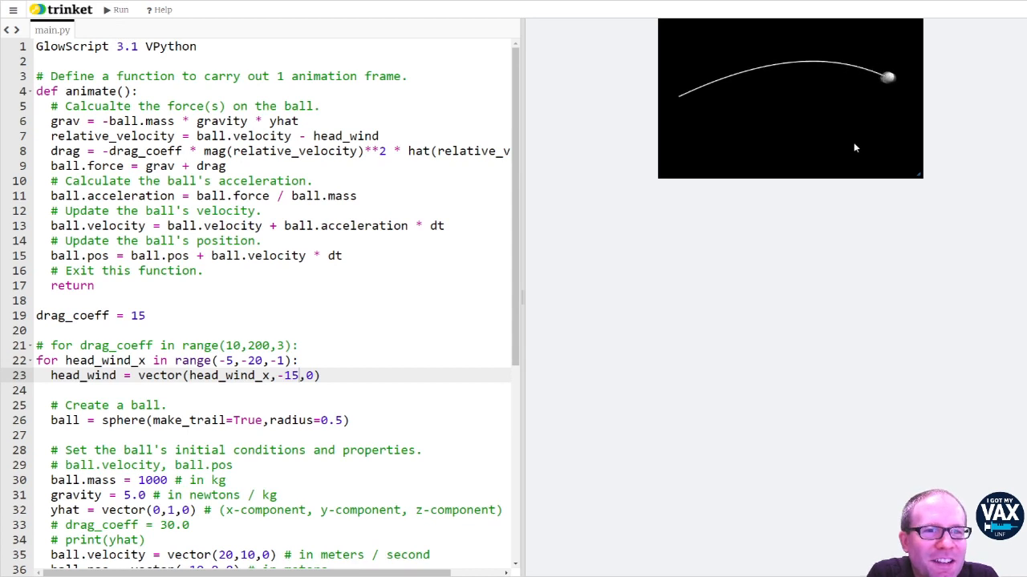